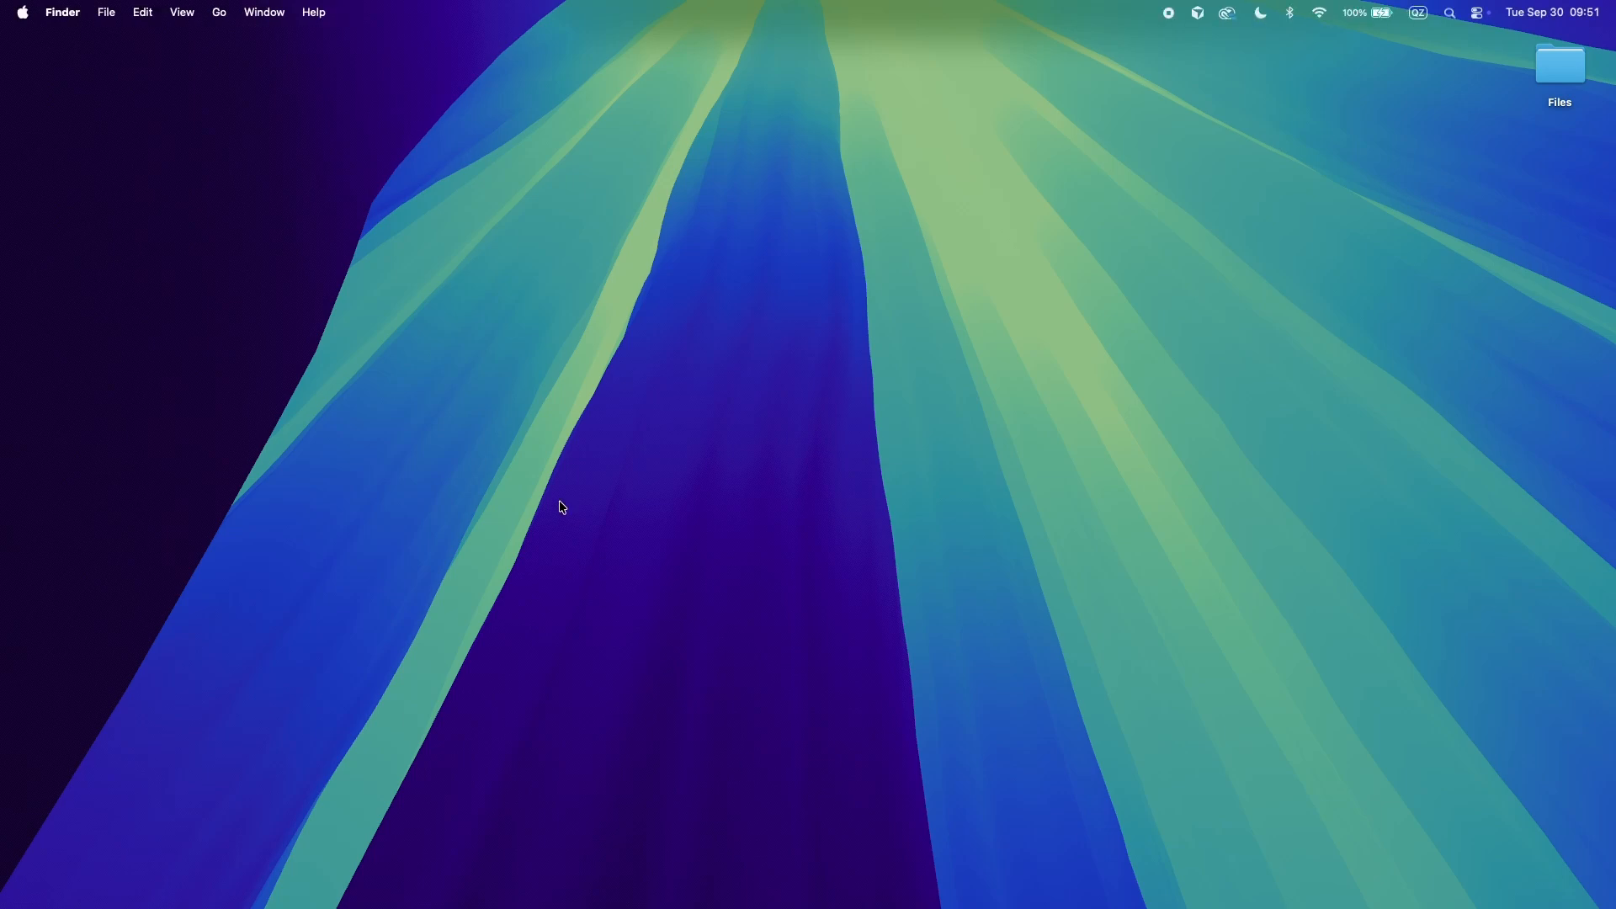
Launch System Settings from the Apple menu, landing on the General page.
left_click(21, 11)
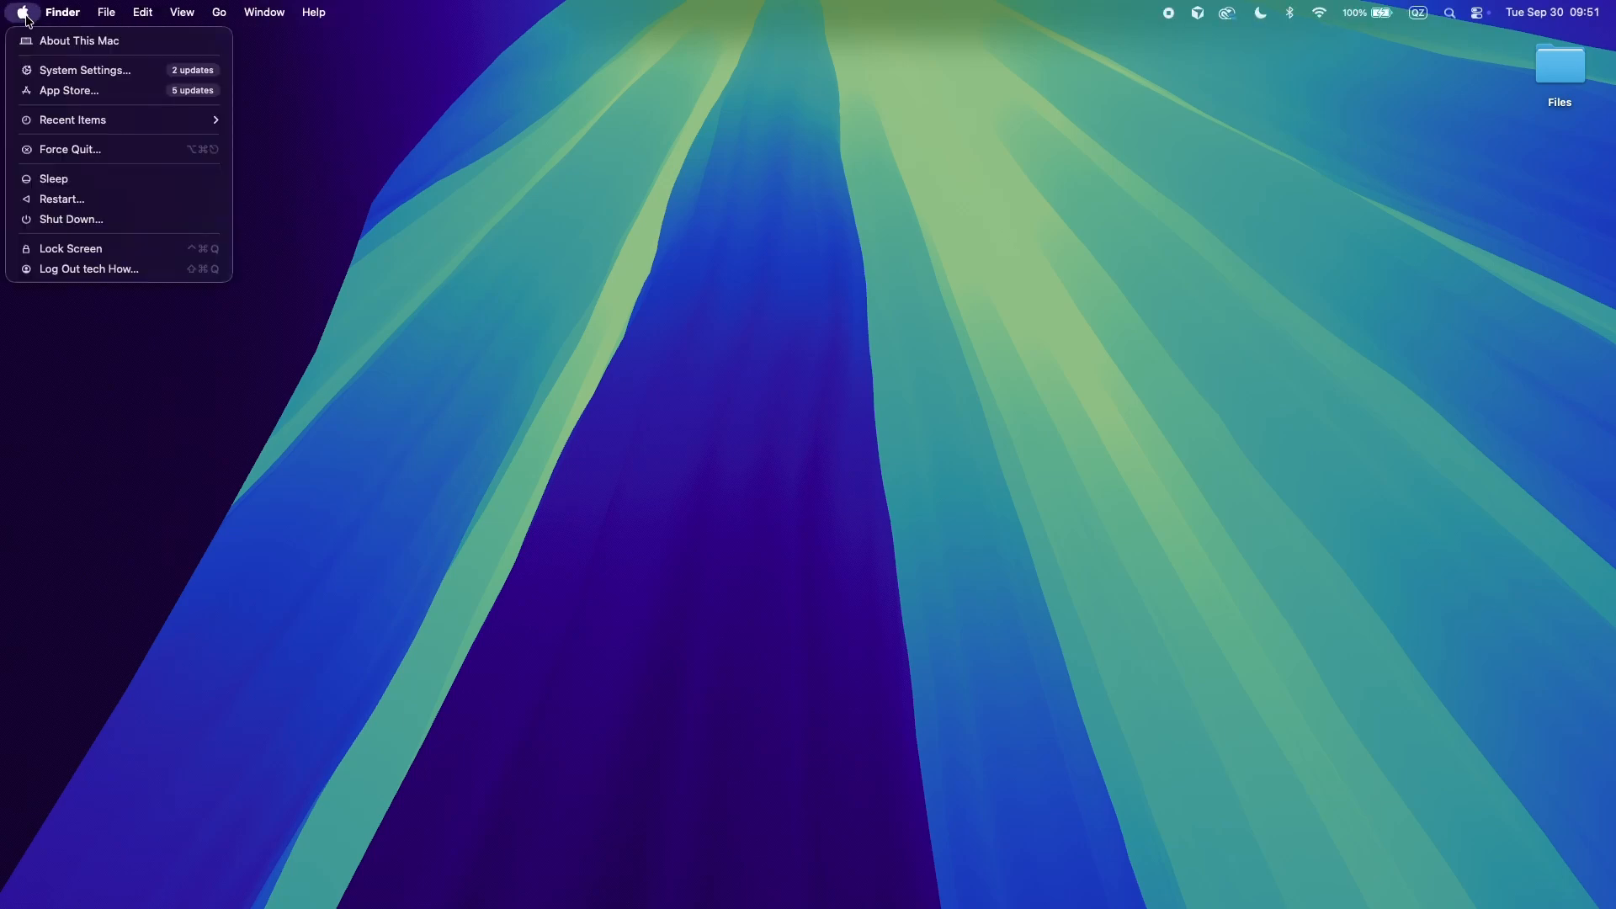
left_click(86, 70)
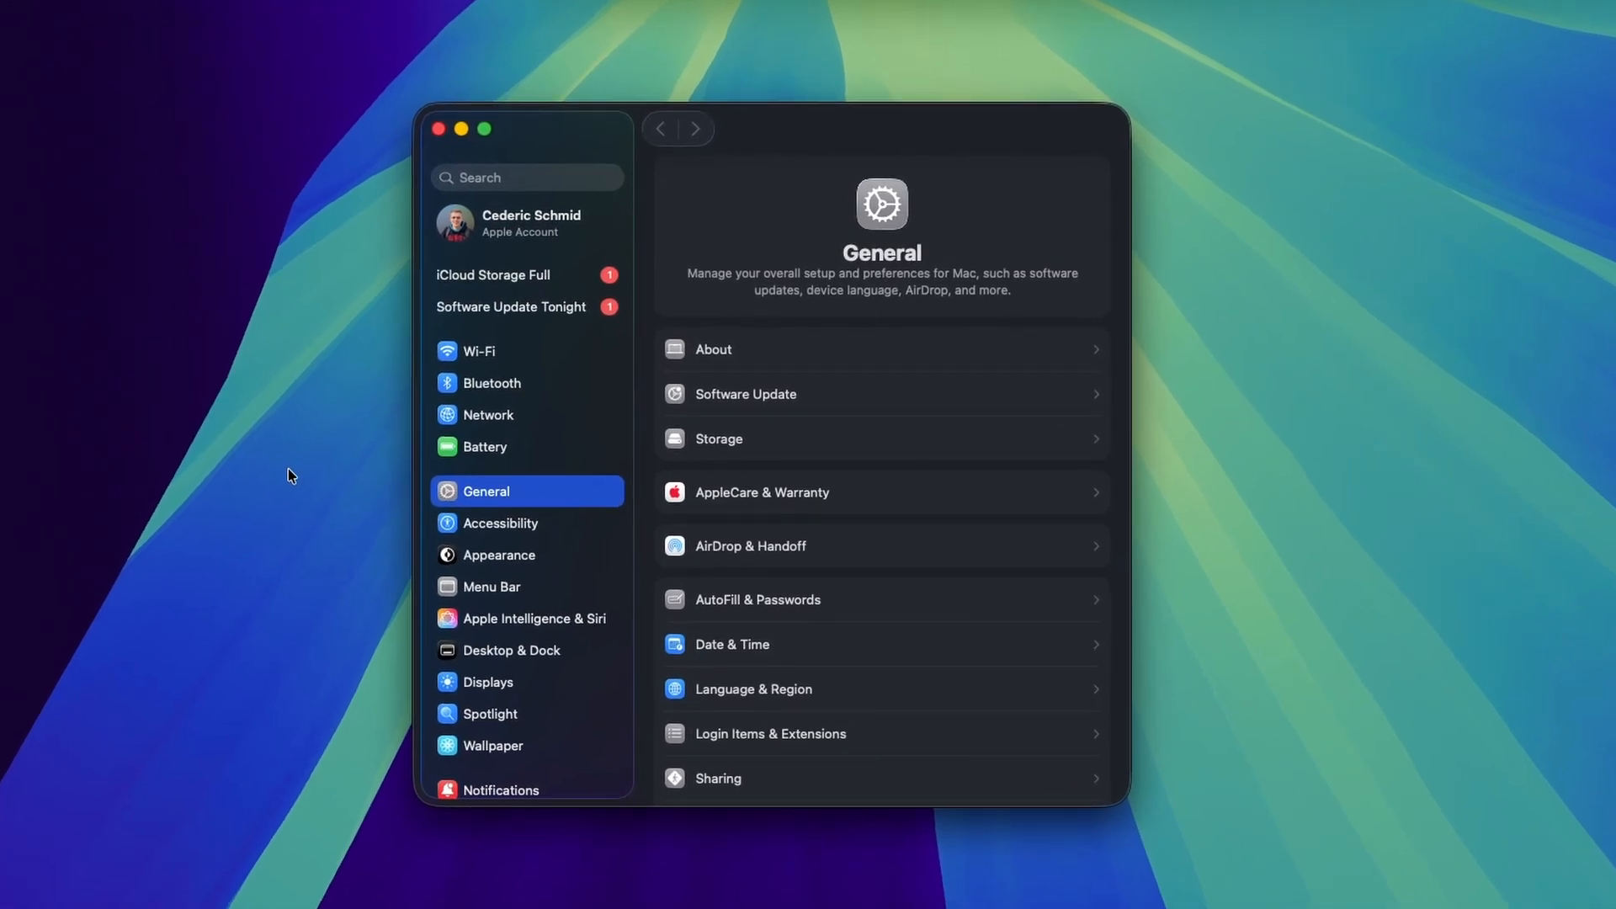
mouse_move(239, 99)
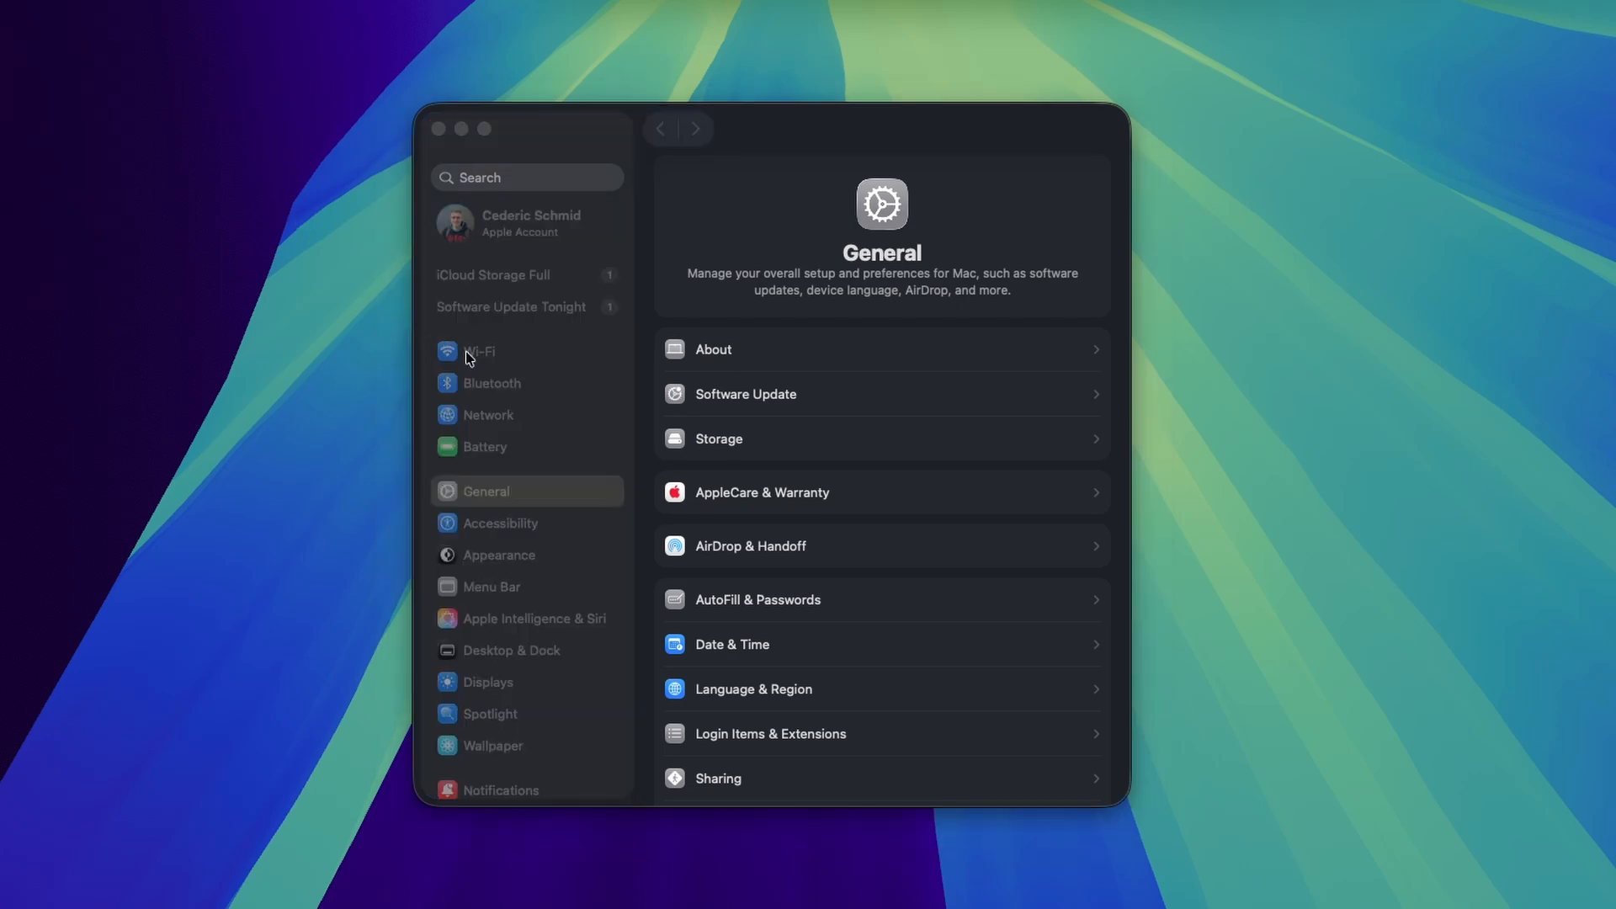
Show the Bluetooth page with its four saved devices and nearby-device scan.
left_click(491, 382)
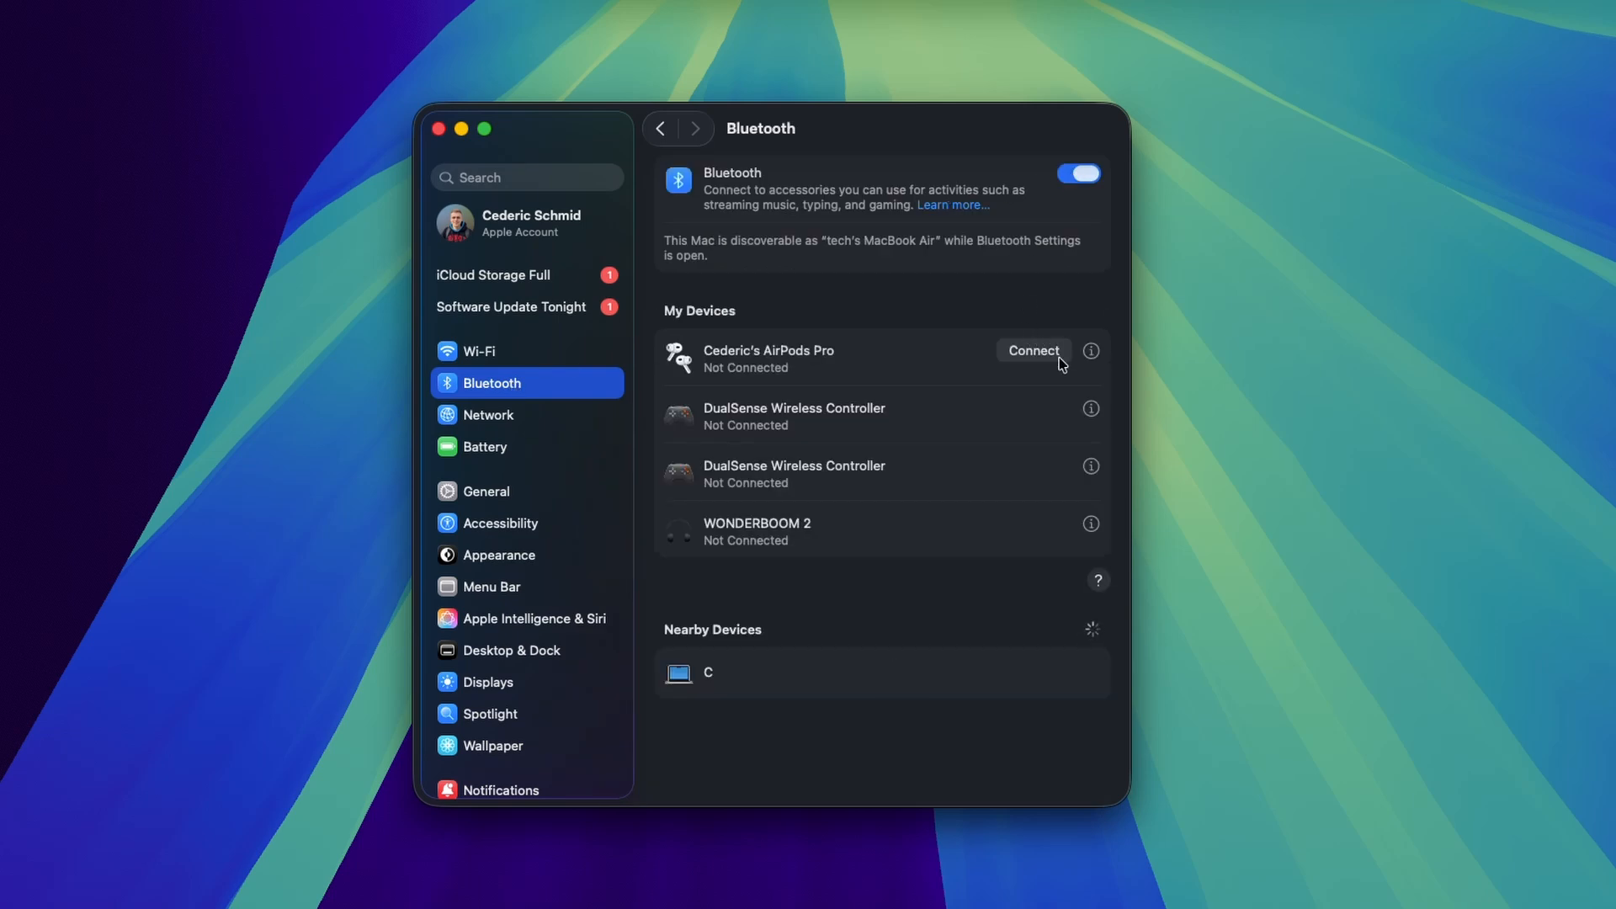
mouse_move(1048, 544)
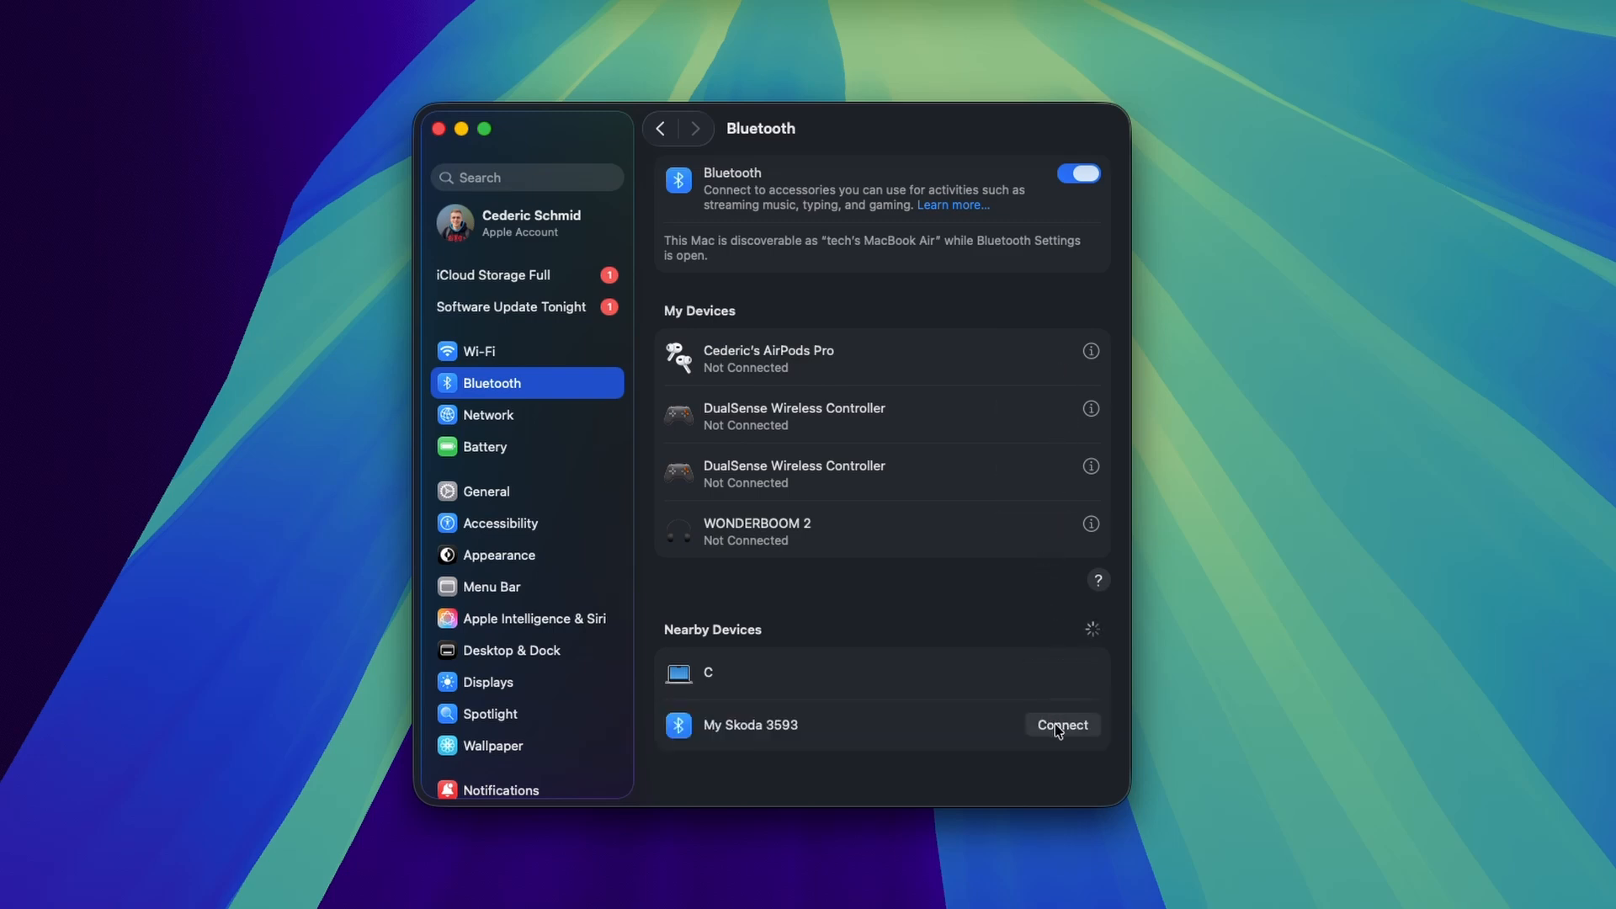
left_click(1061, 724)
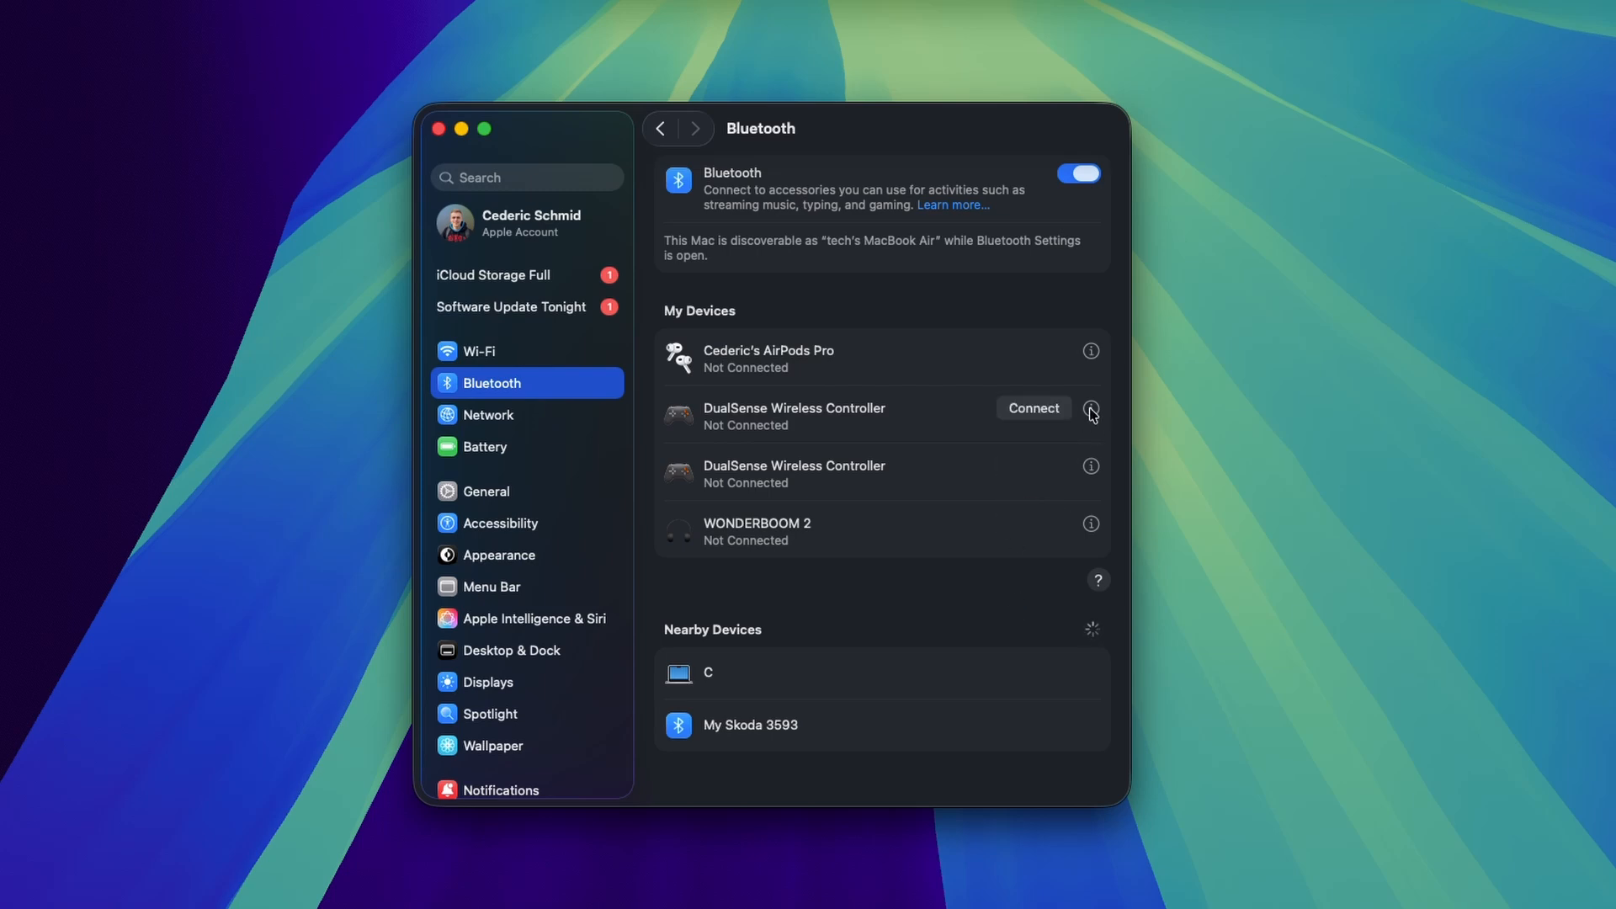
Forget the first duplicate DualSense Wireless Controller from My Devices.
left_click(1090, 409)
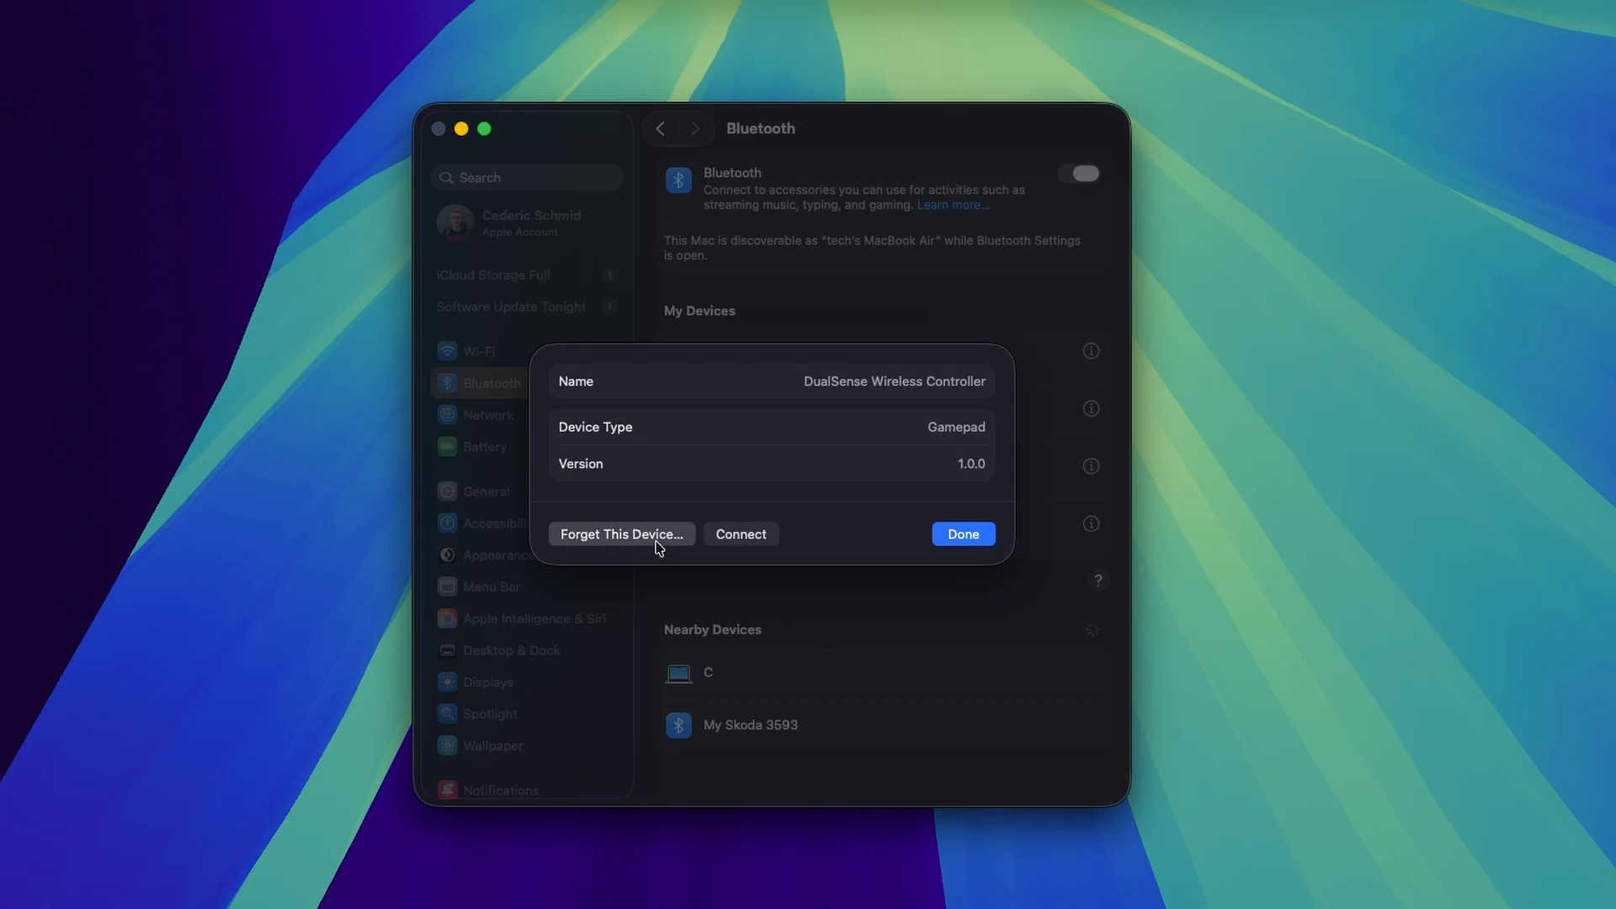
left_click(961, 534)
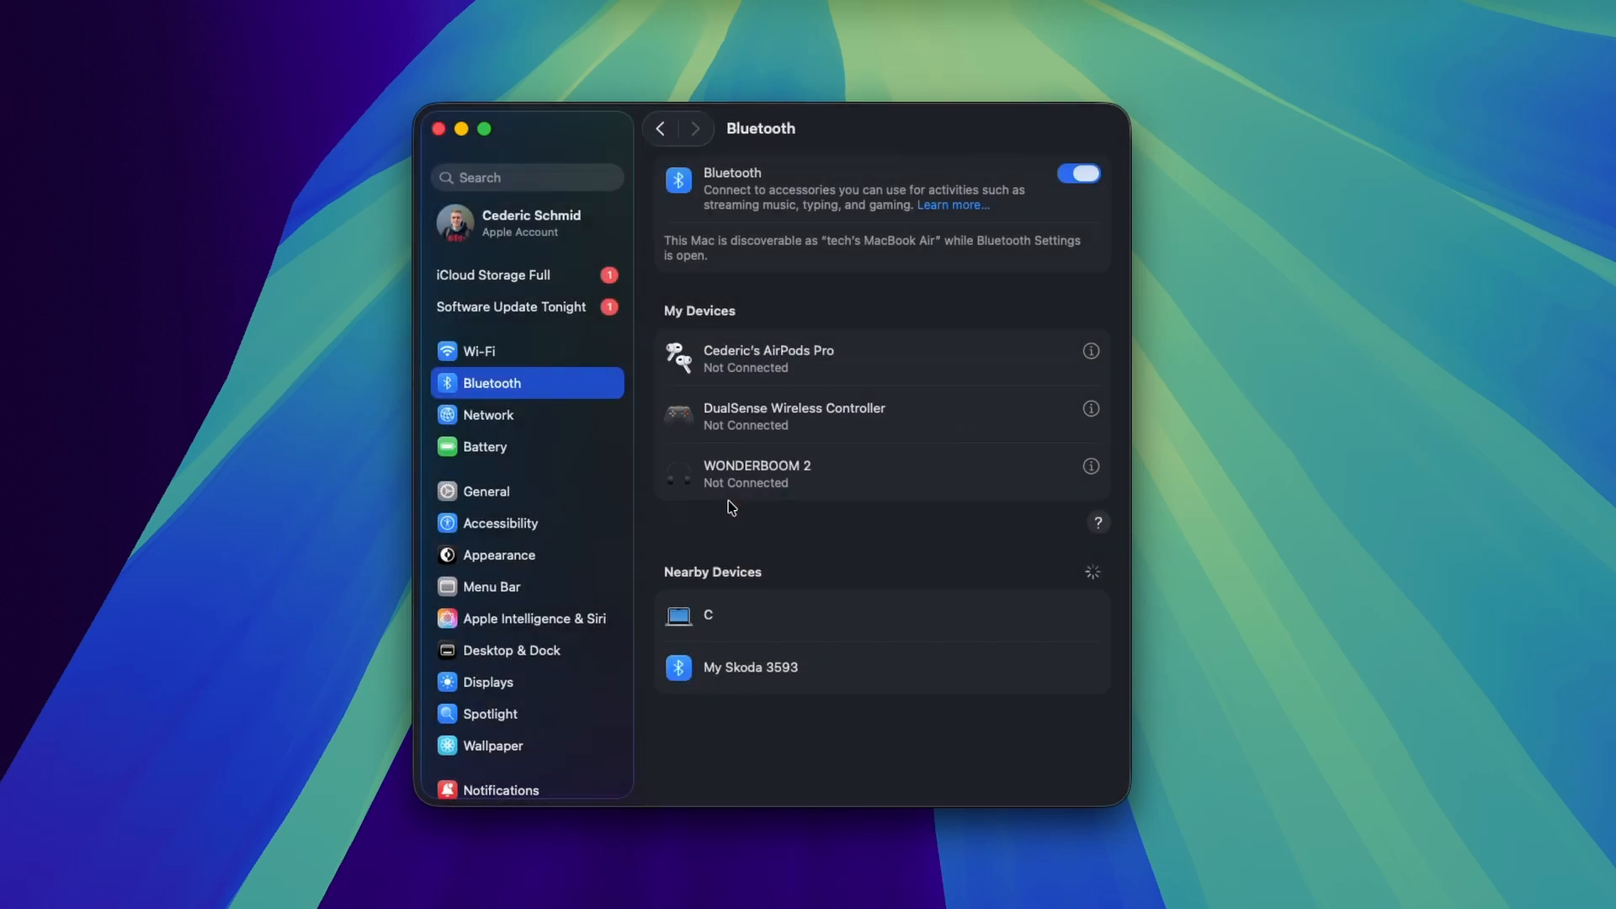
mouse_move(868, 566)
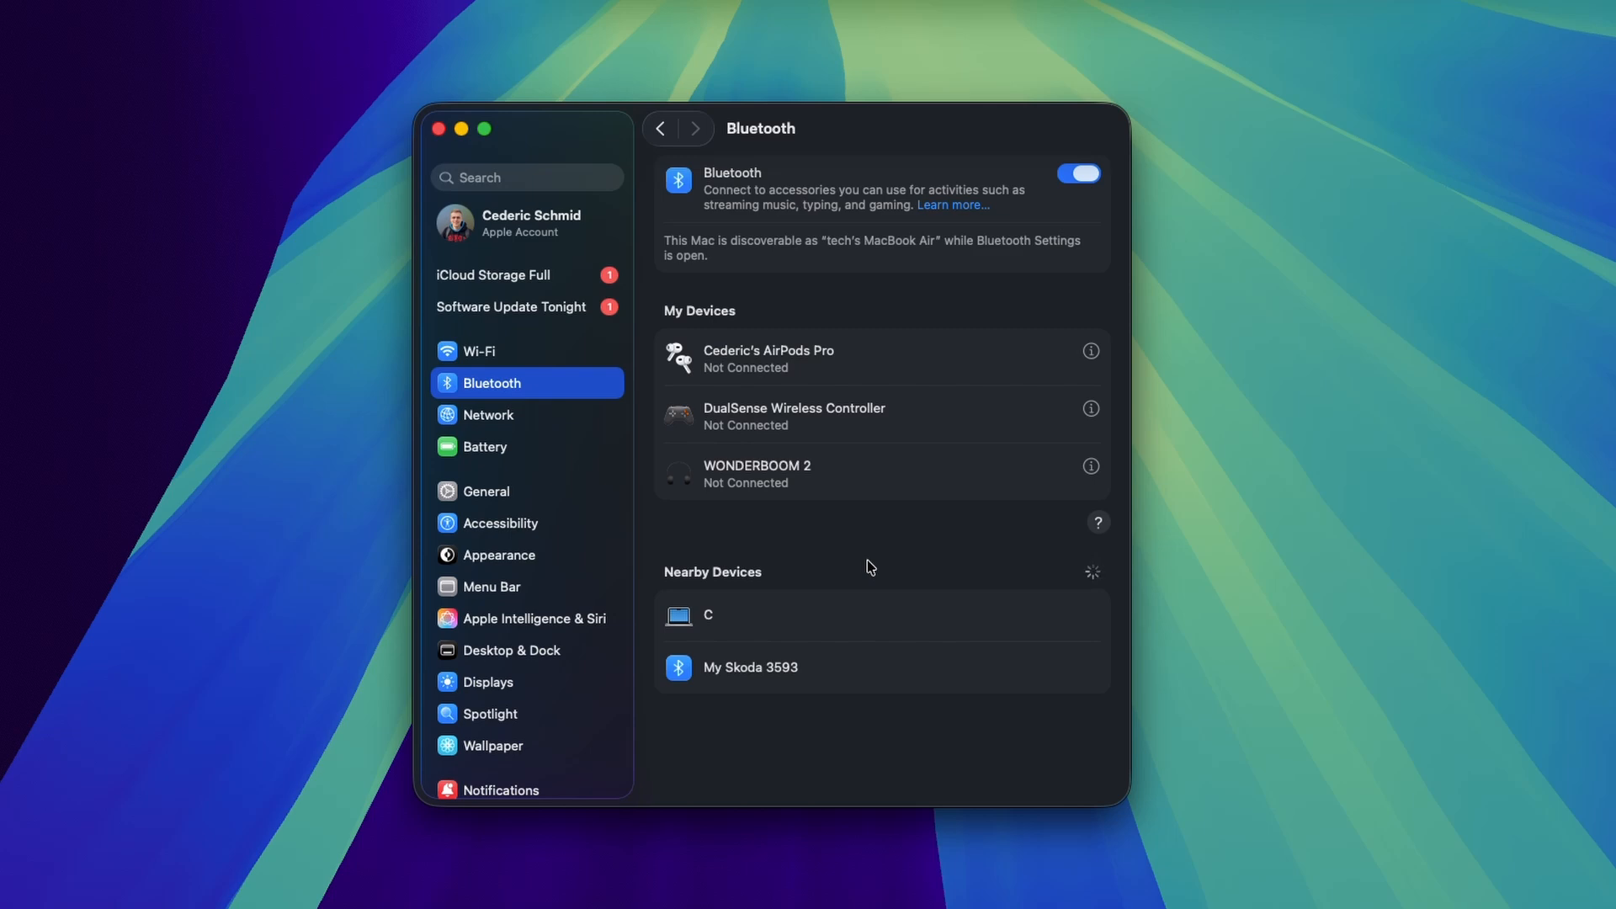
mouse_move(1024, 678)
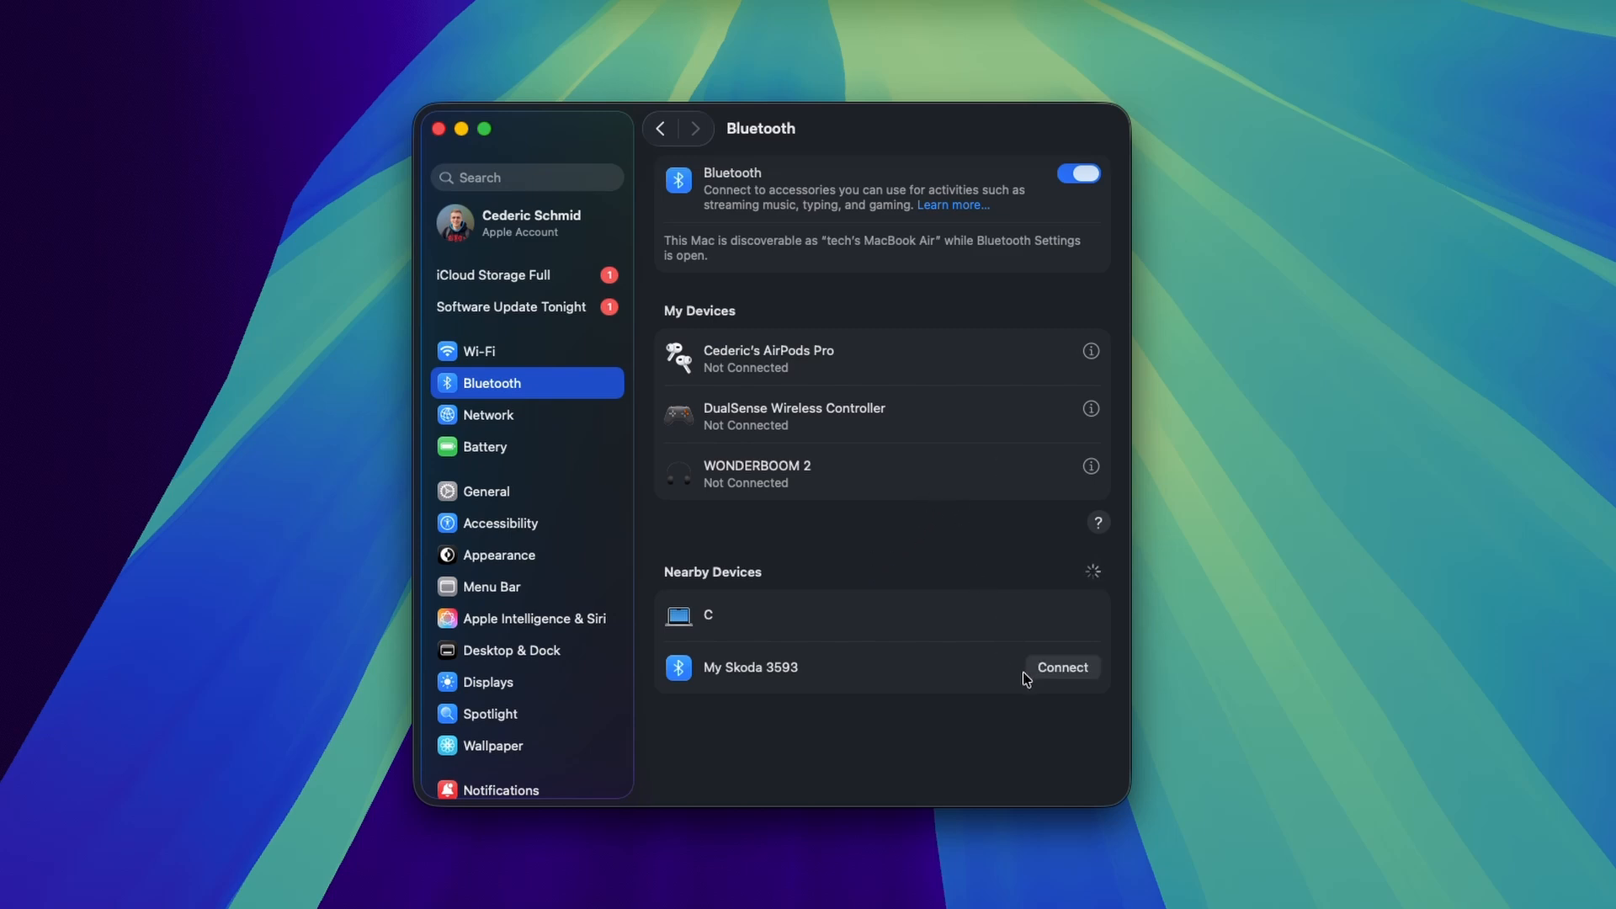
mouse_move(1062, 614)
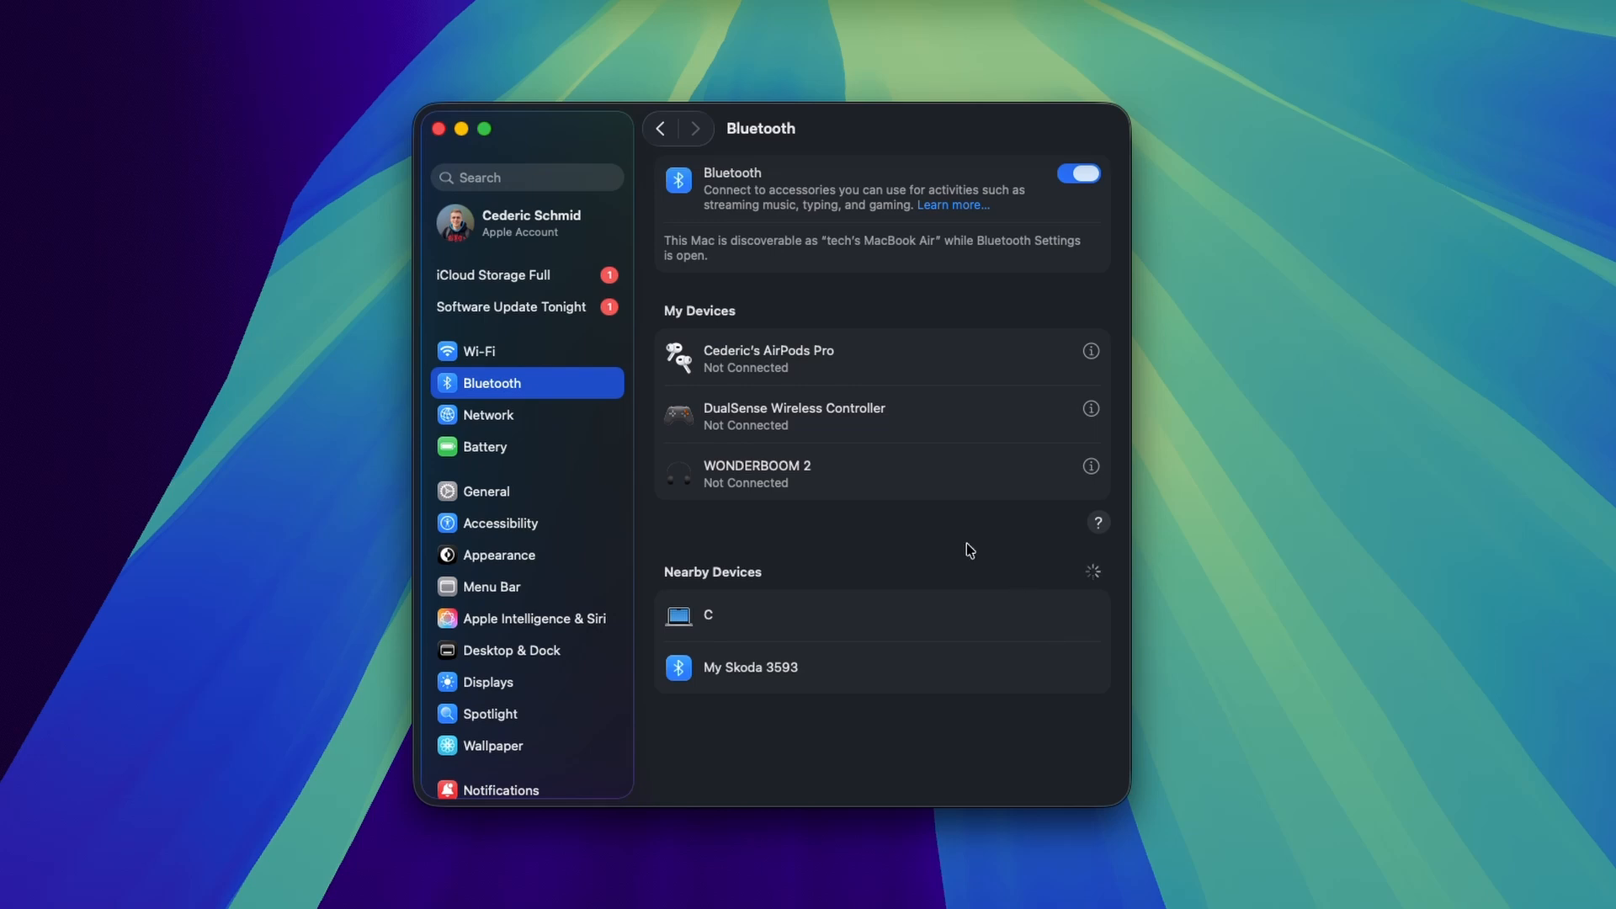
Show the Software Update page with macOS Tahoe 26.0.1 scheduled to install tonight.
left_click(1373, 11)
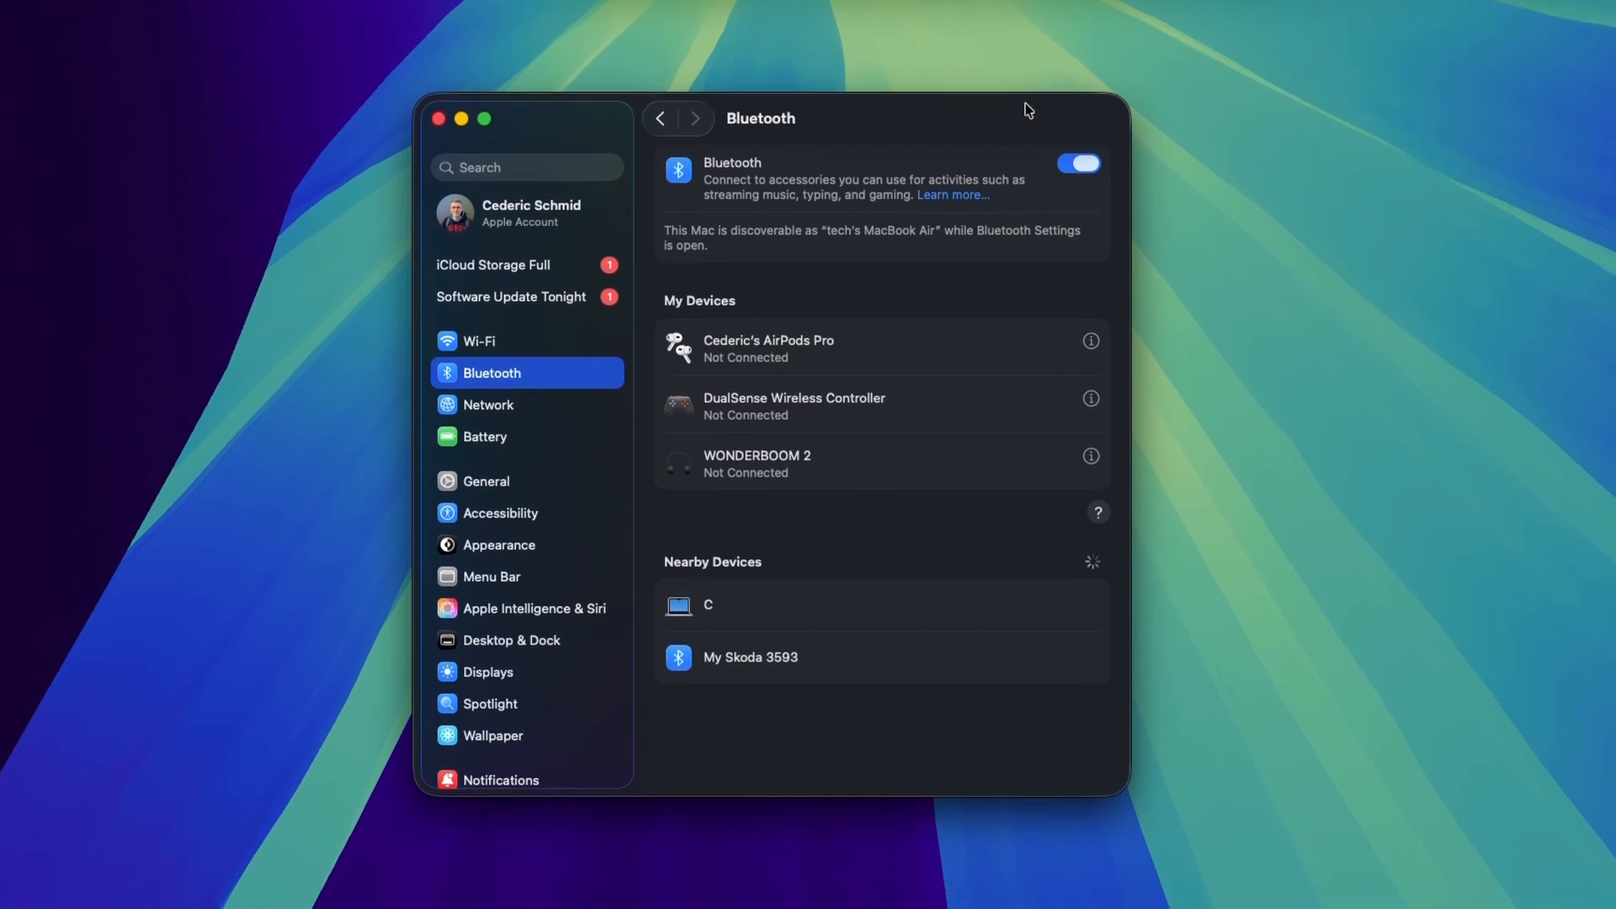
mouse_move(780, 279)
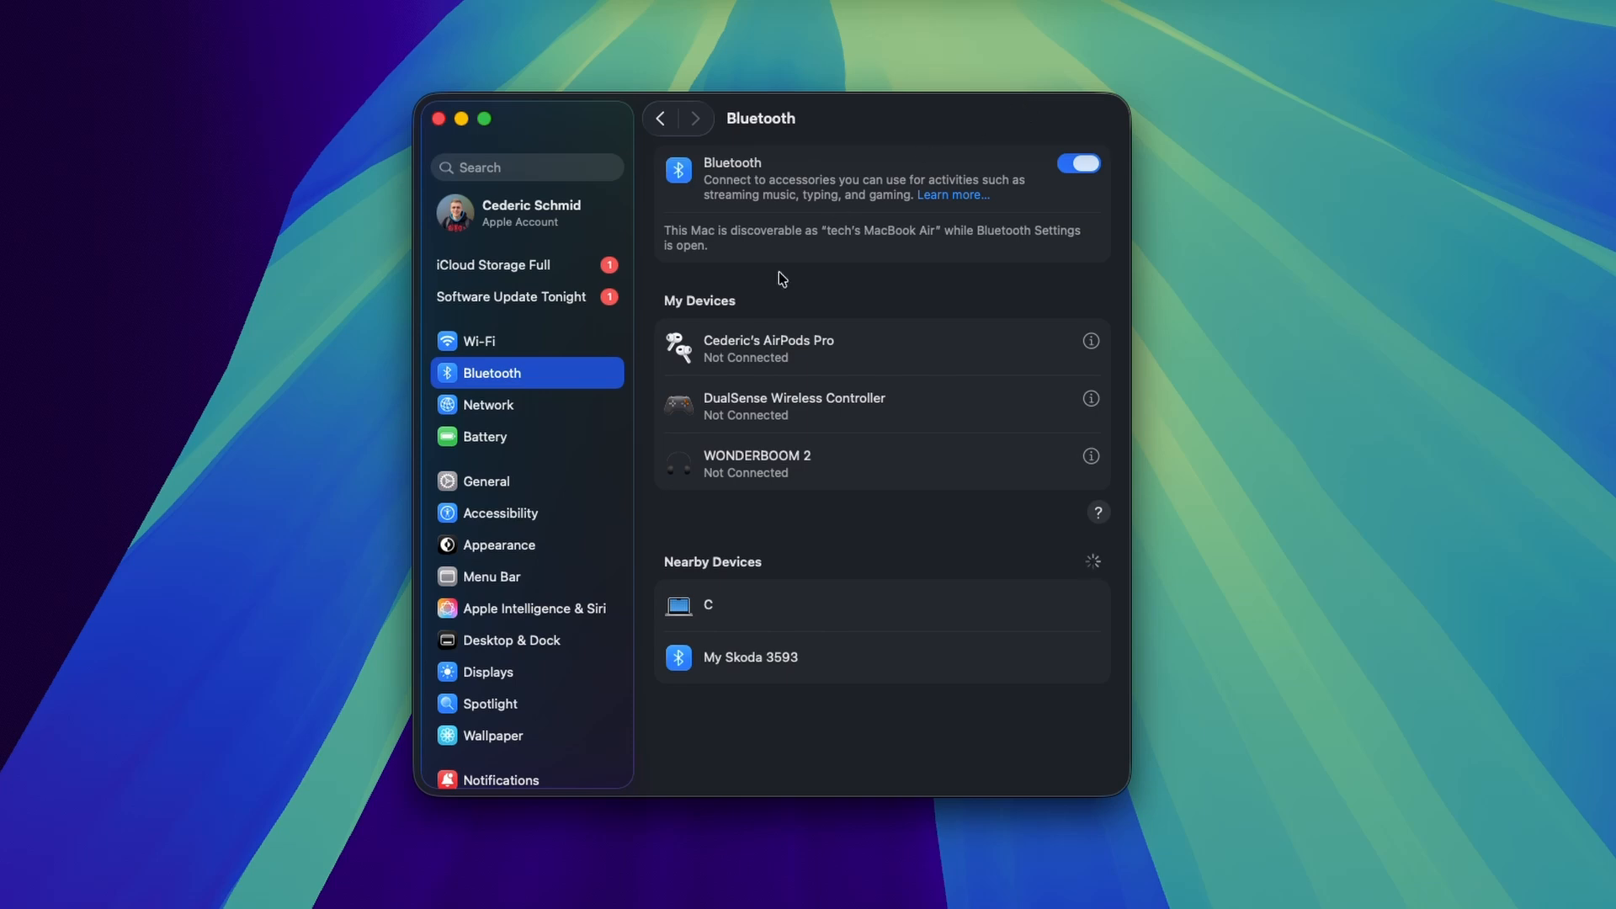
left_click(485, 480)
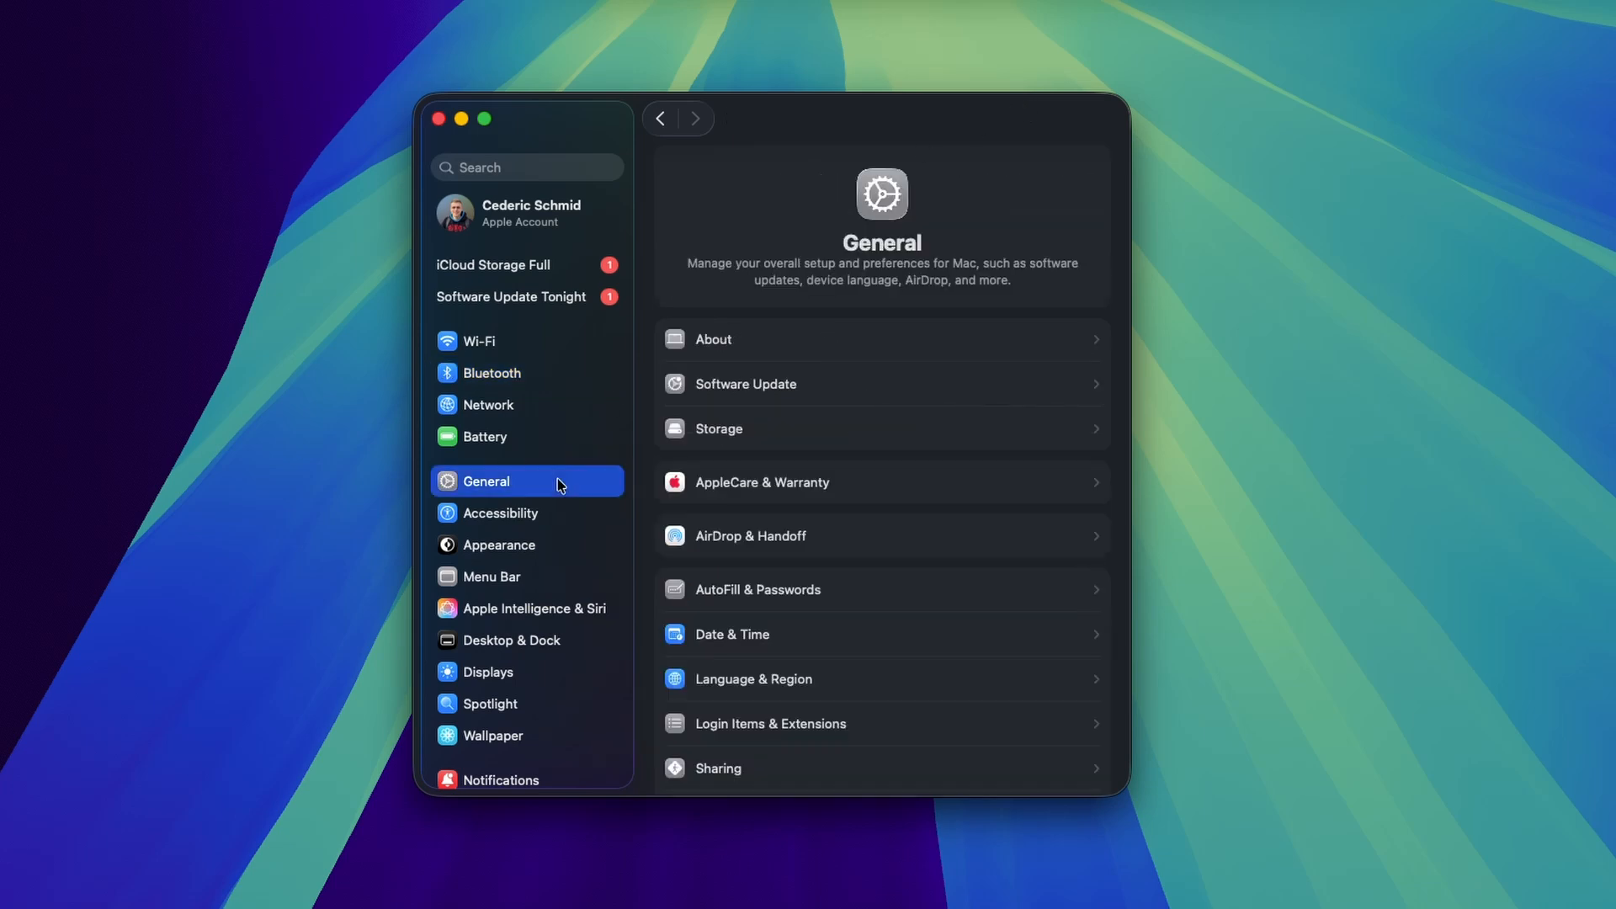
left_click(745, 383)
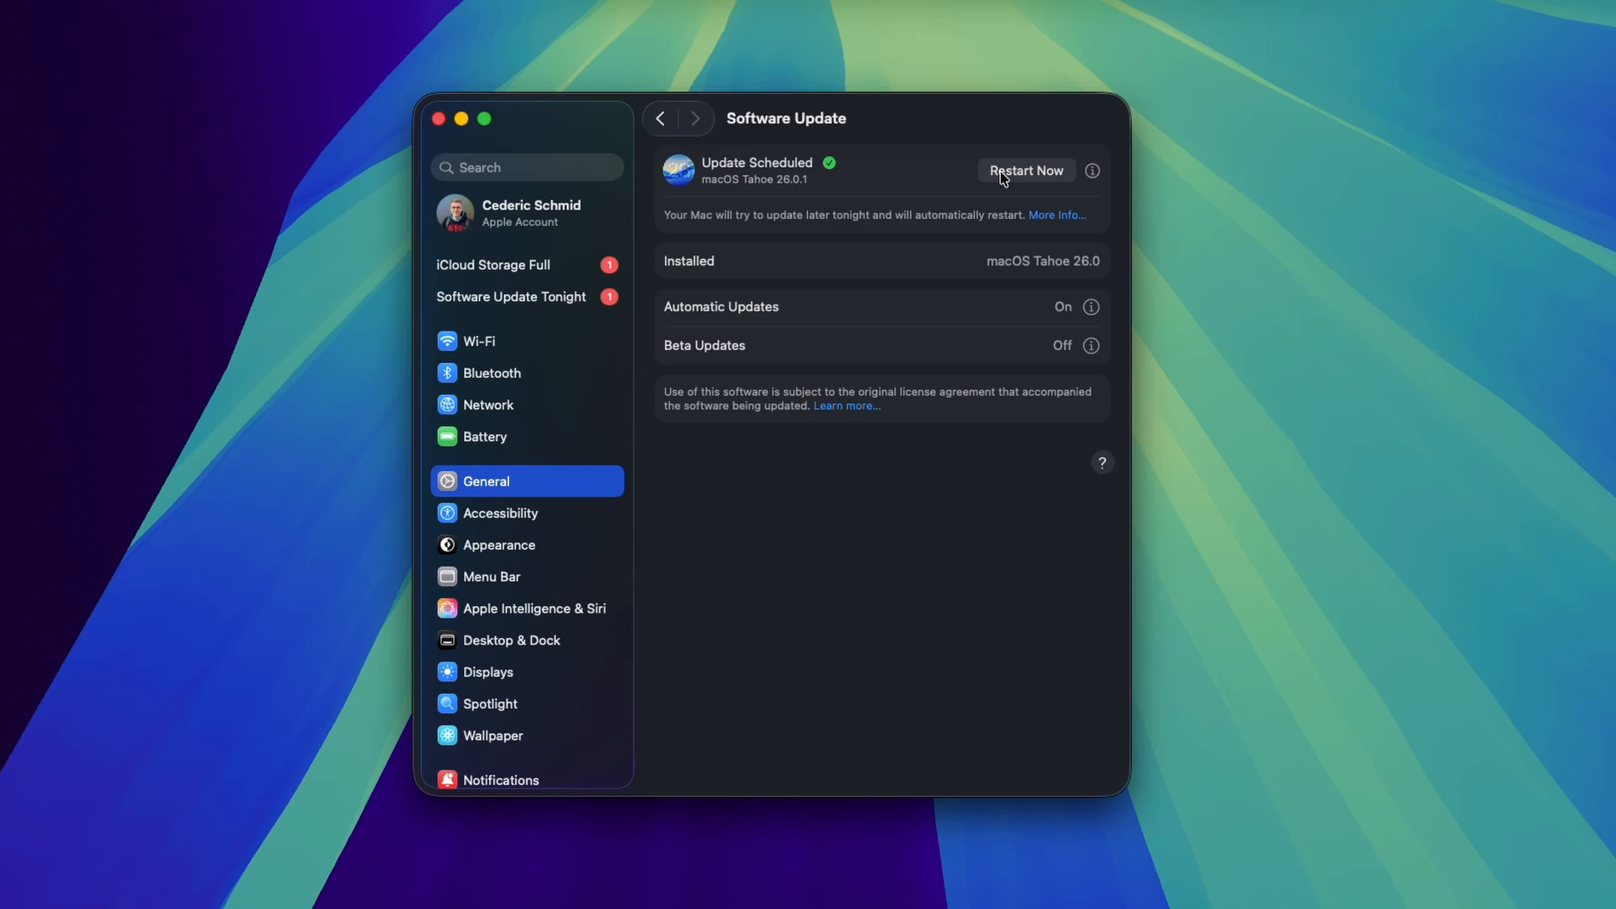
mouse_move(995, 468)
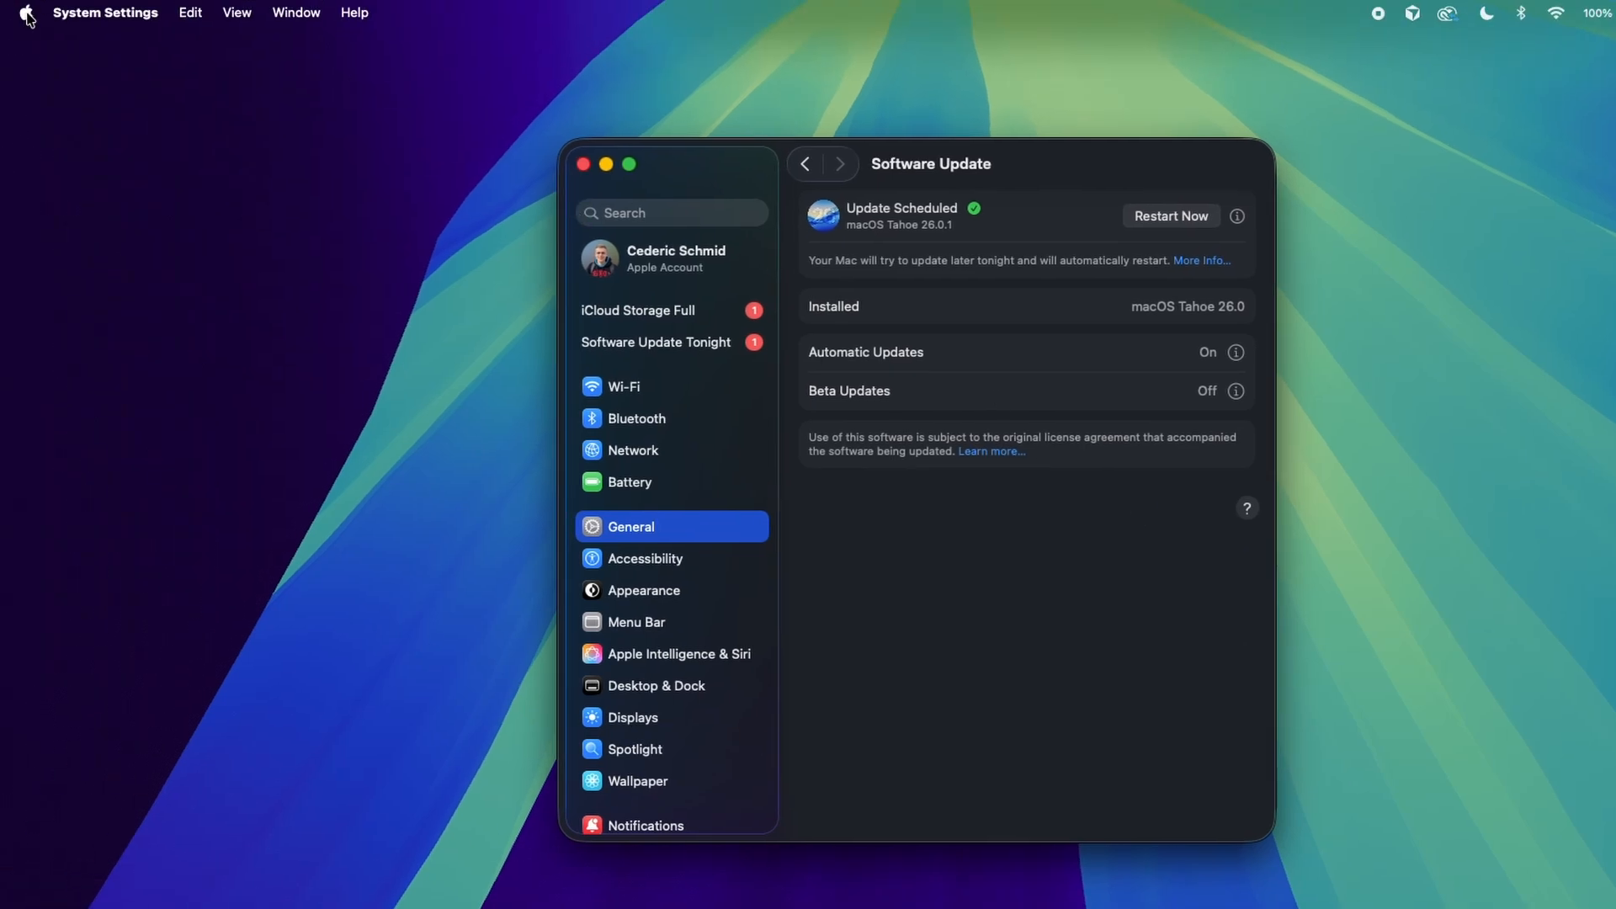
left_click(26, 13)
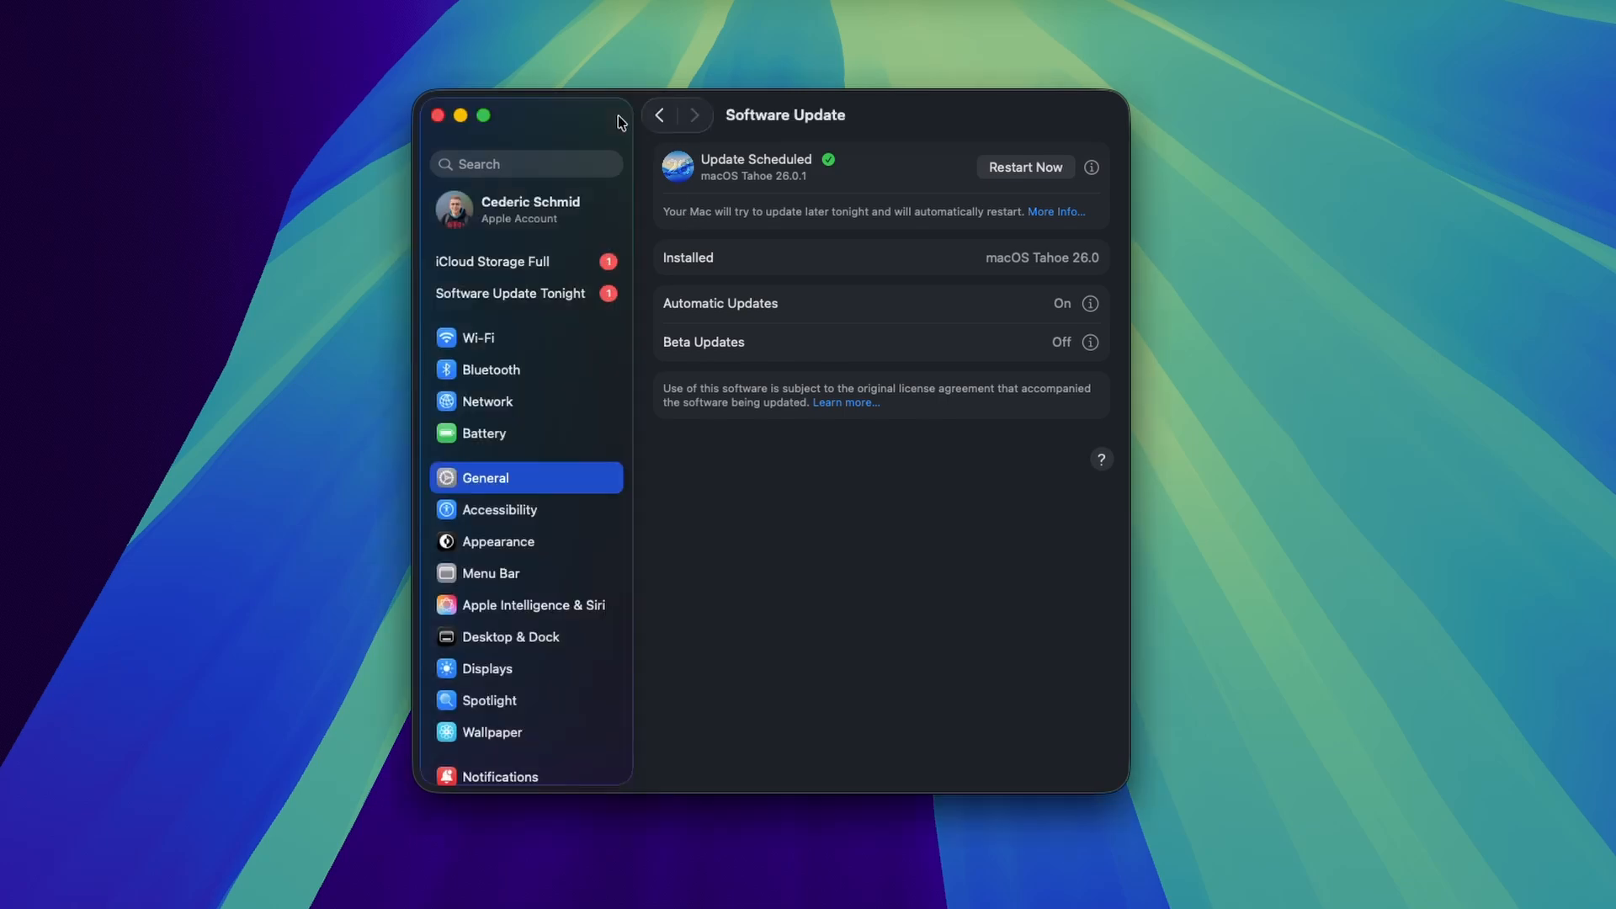
Return to the Bluetooth page listing the three remaining saved devices.
left_click(490, 369)
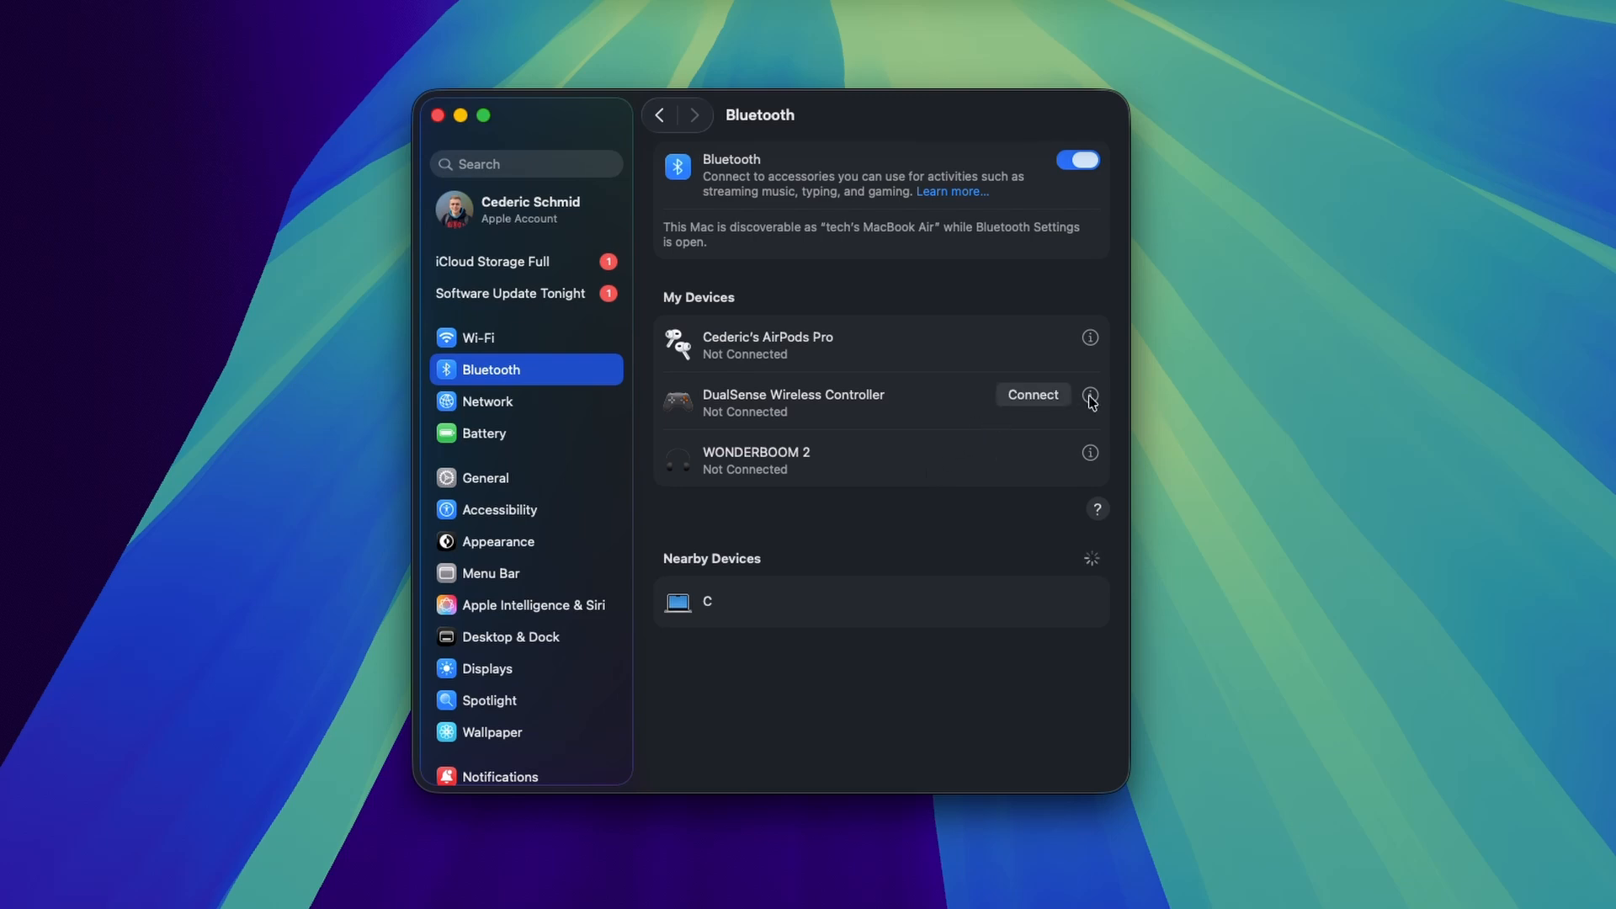
Forget the remaining DualSense controller, leaving AirPods Pro and WONDERBOOM 2, and close Settings.
left_click(1089, 394)
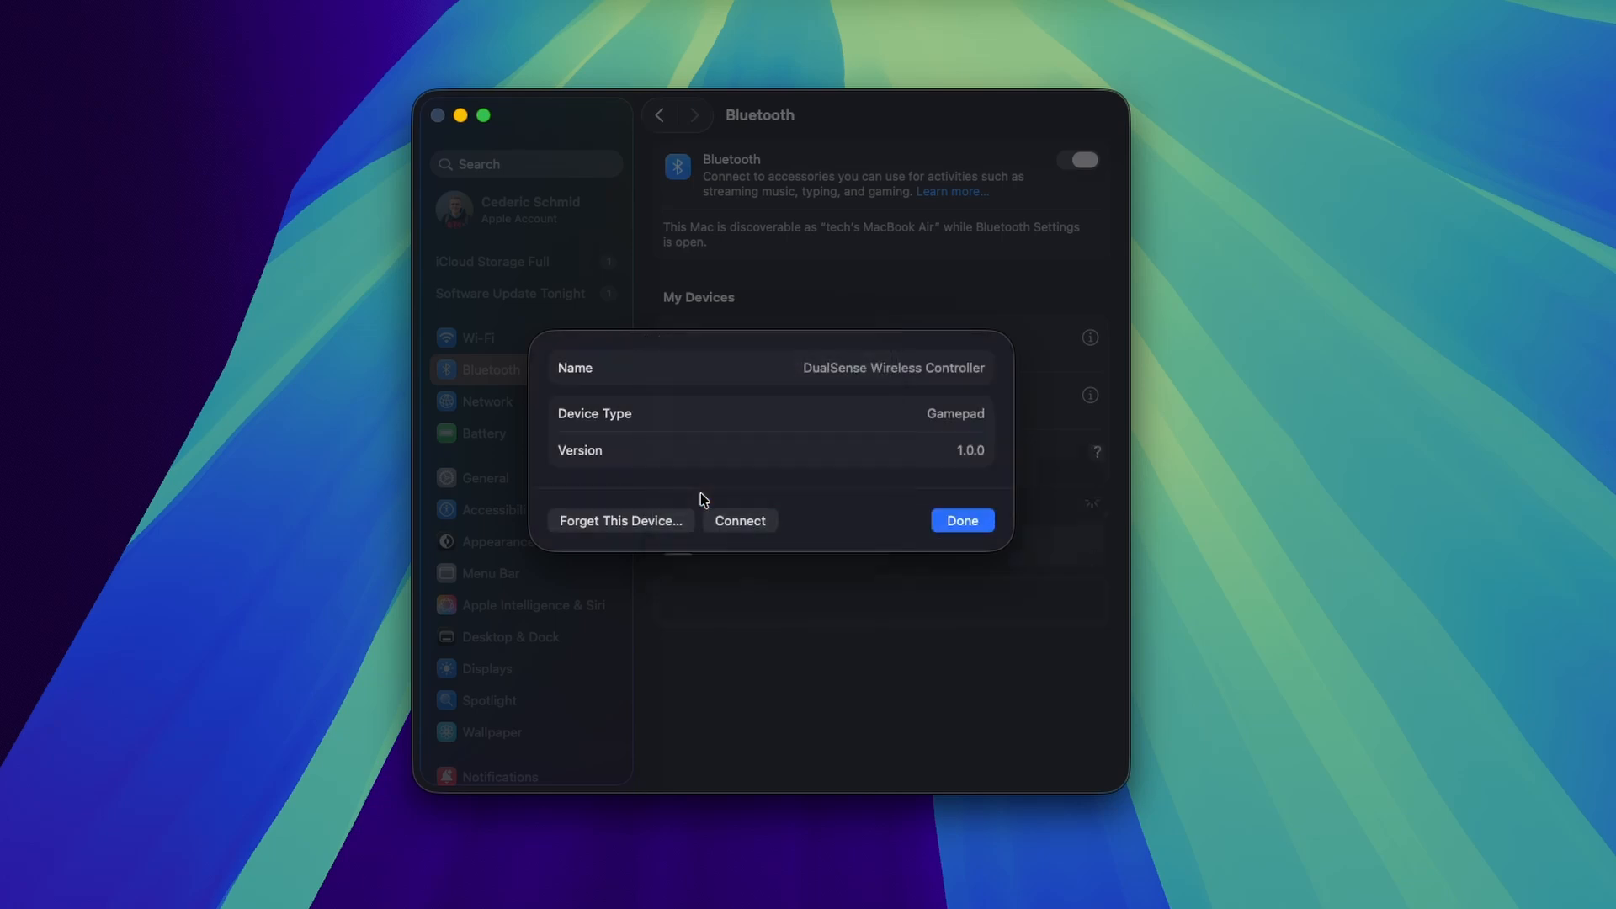
left_click(961, 520)
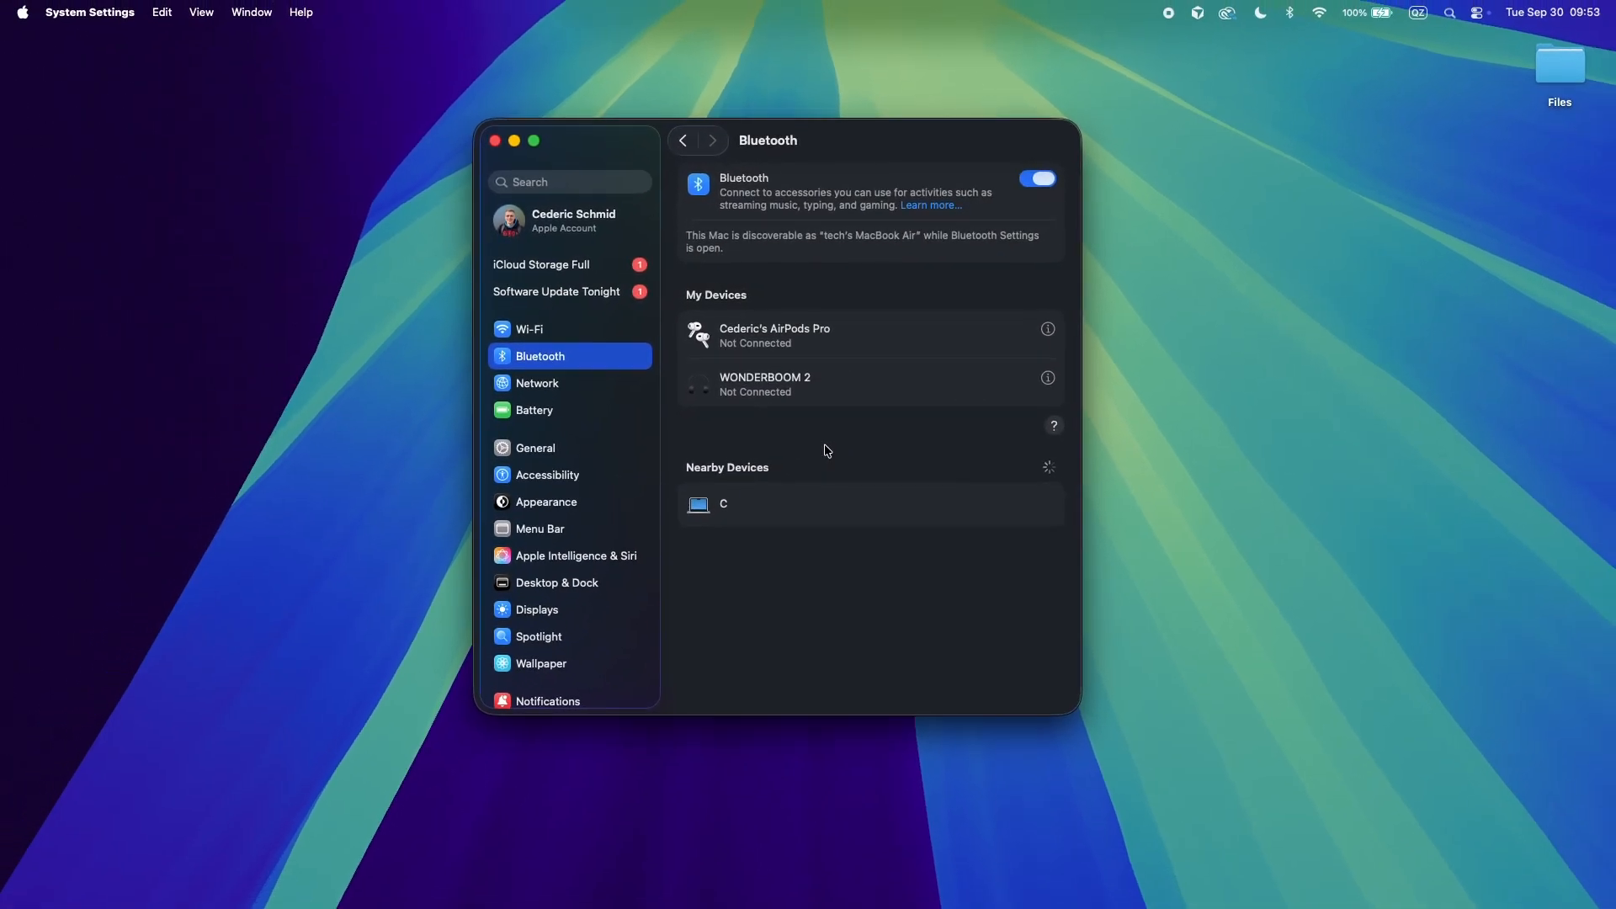
left_click(495, 142)
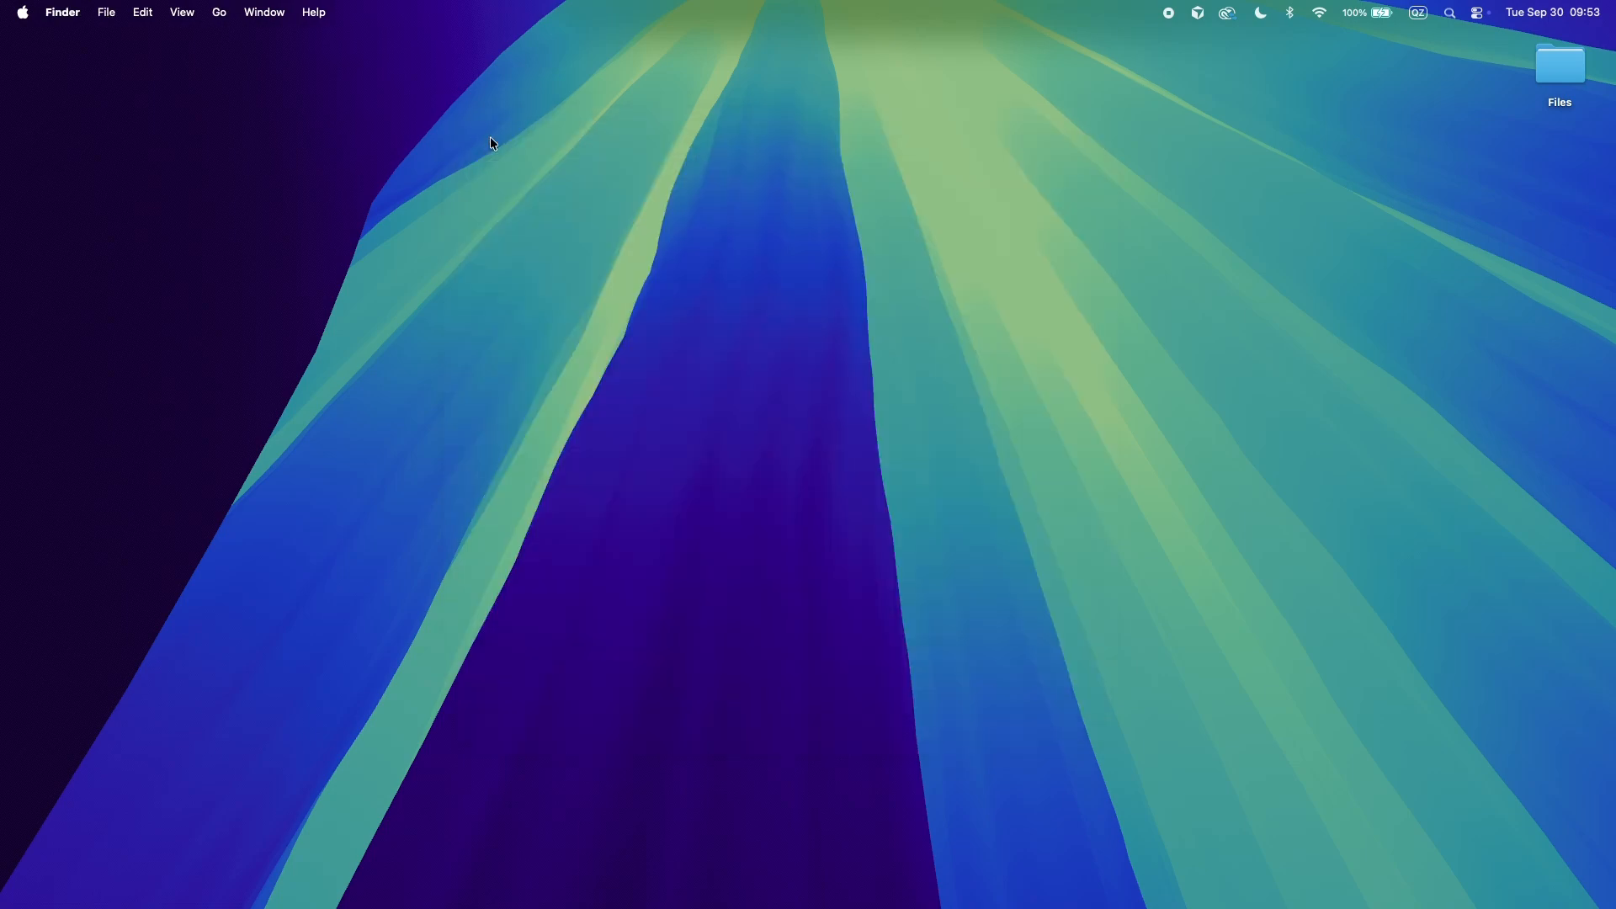